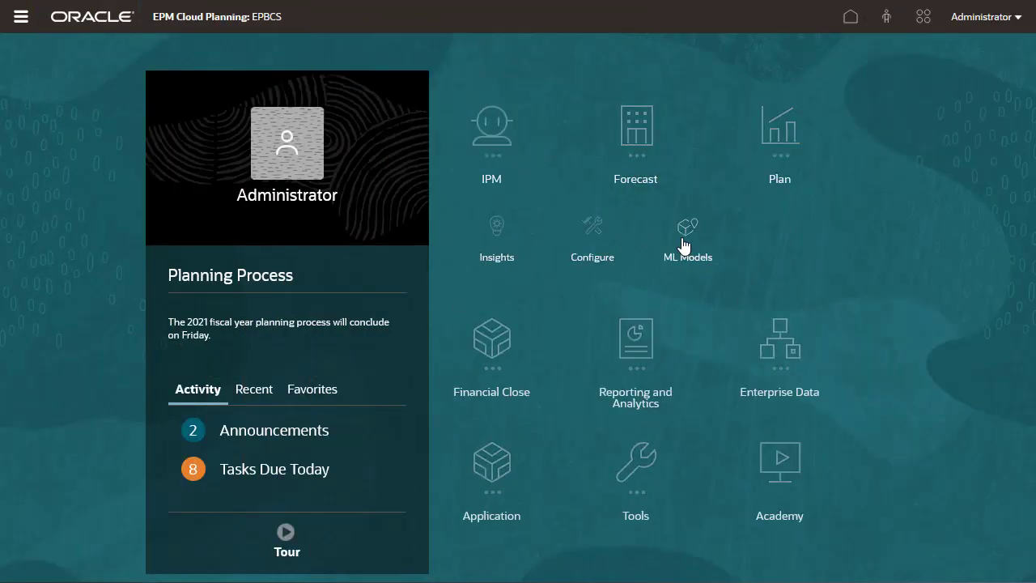
# Begin an ML model import from the ML Models library.
pyautogui.click(686, 227)
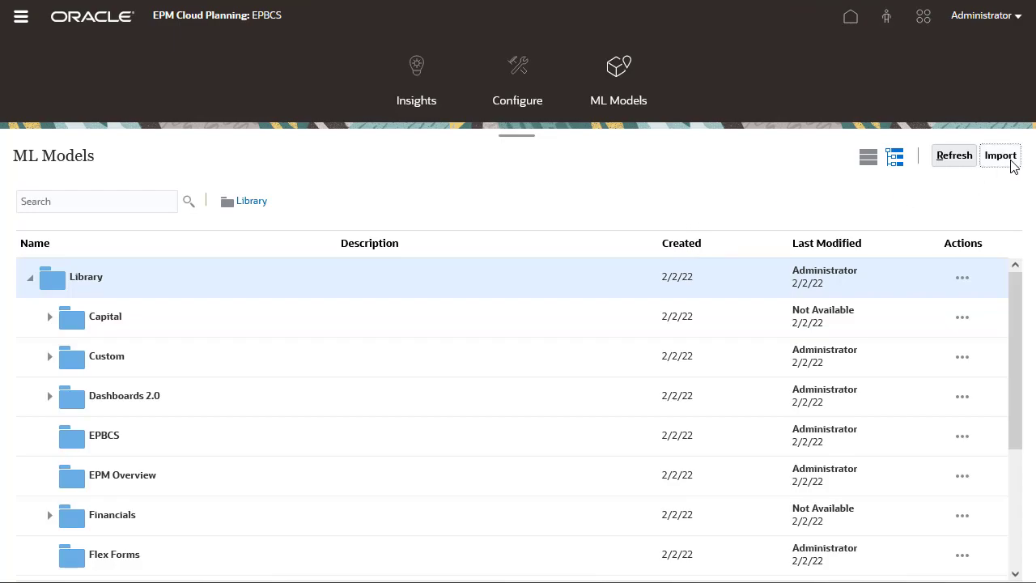
pyautogui.click(1000, 155)
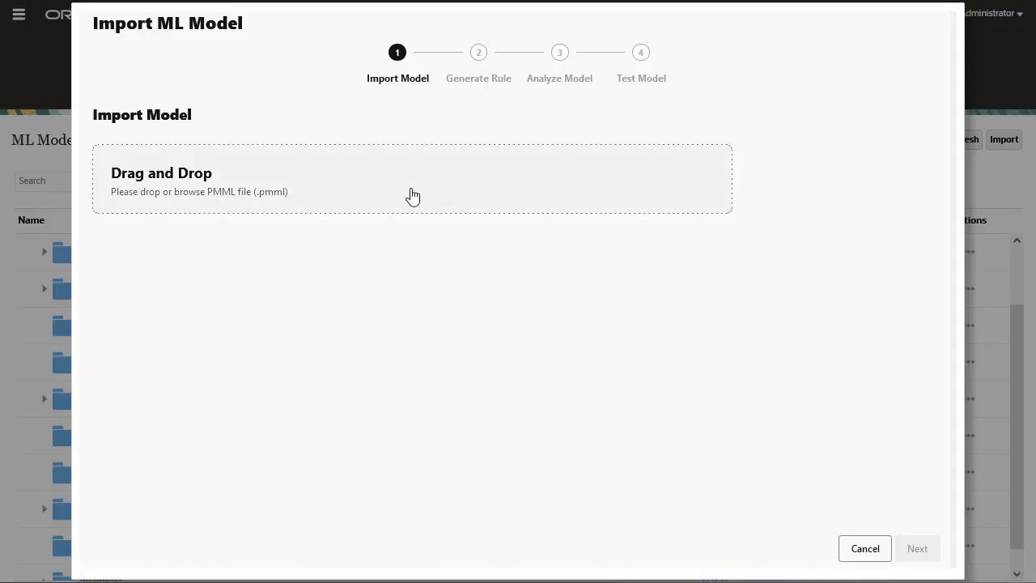
# Upload volume_forecasting_r2pmml_01202022.pmml and name the model '2022 Predictions'.
pyautogui.click(411, 178)
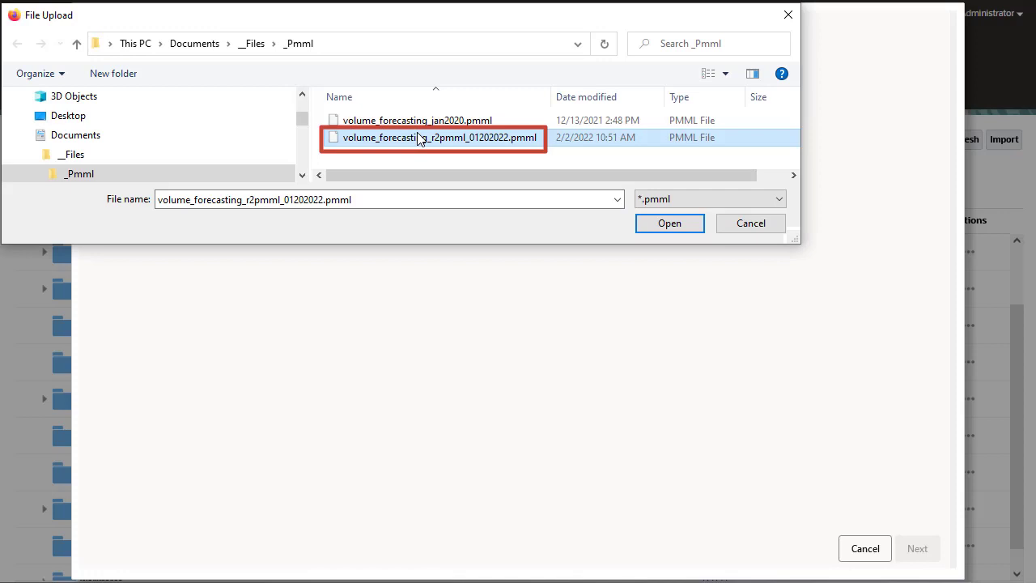
pyautogui.click(670, 223)
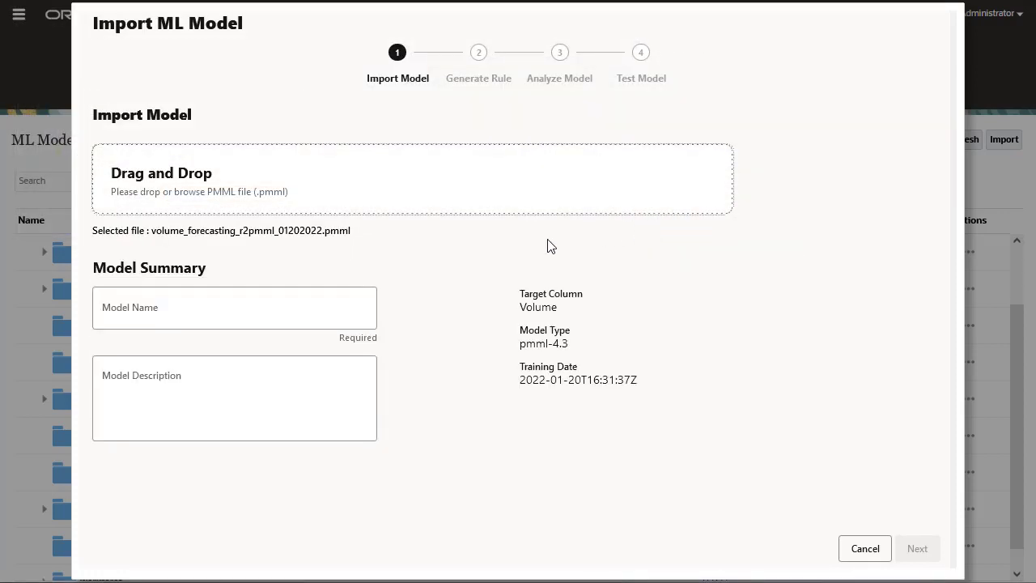
pyautogui.write('2022')
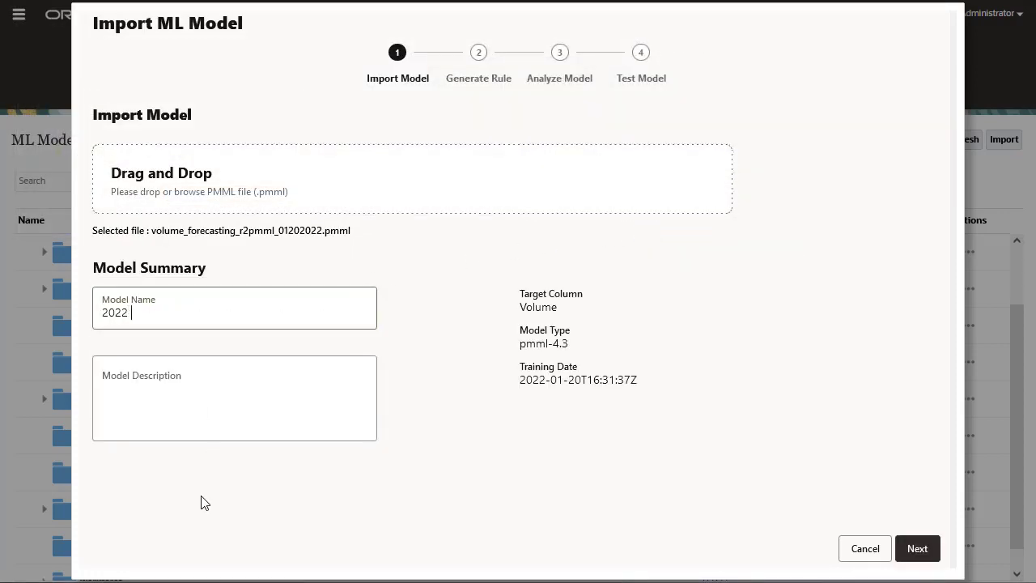
pyautogui.write('Predictions')
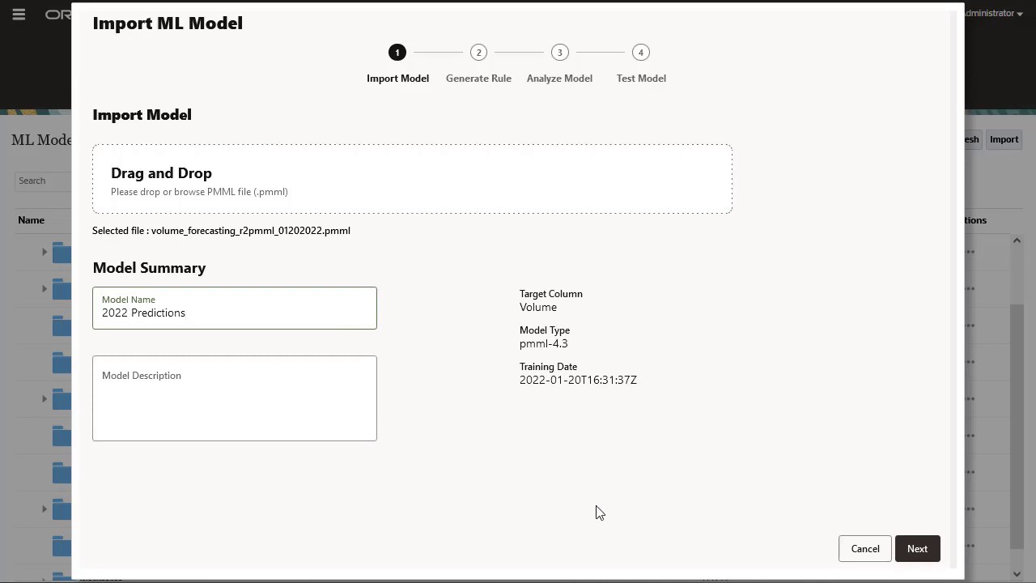
pyautogui.click(916, 547)
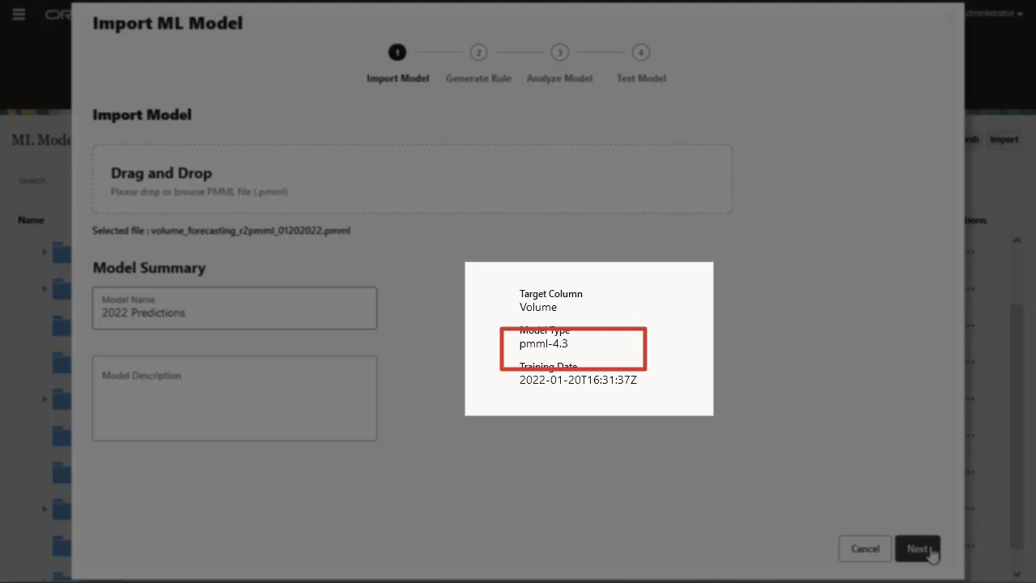
# Advance to model mapping and choose the OEP_FS cube.
pyautogui.click(916, 547)
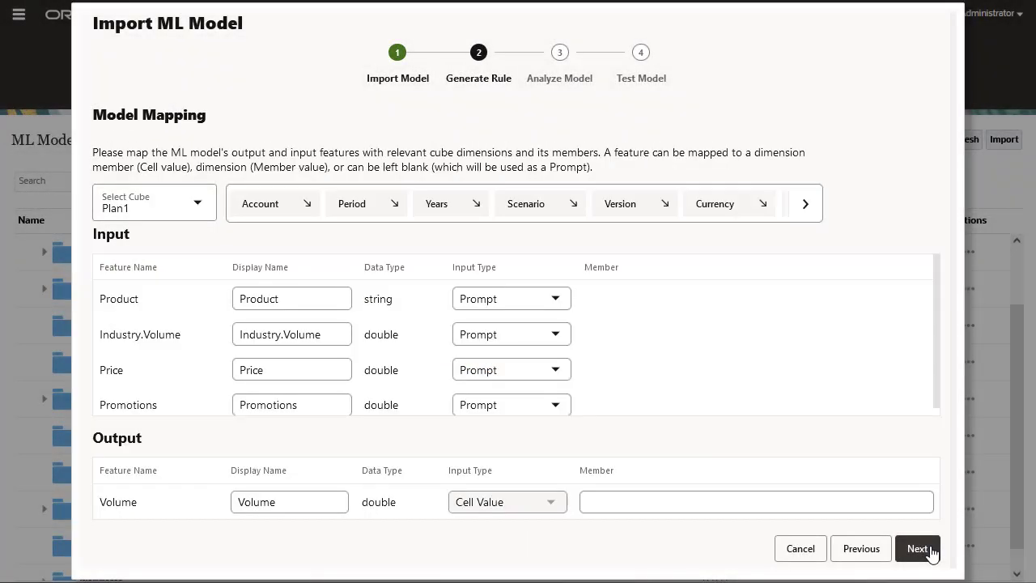
pyautogui.moveTo(918, 548)
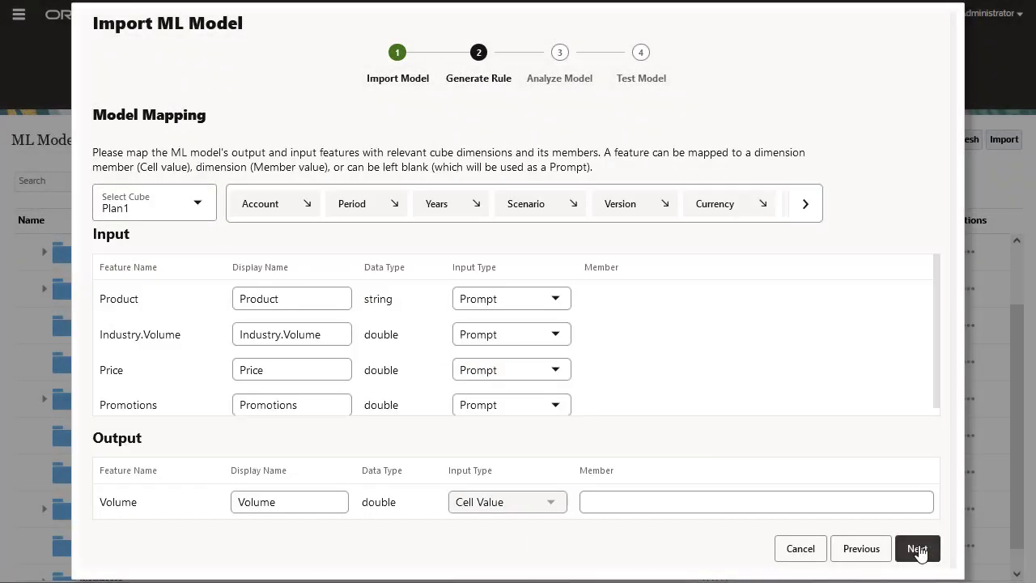
pyautogui.click(197, 203)
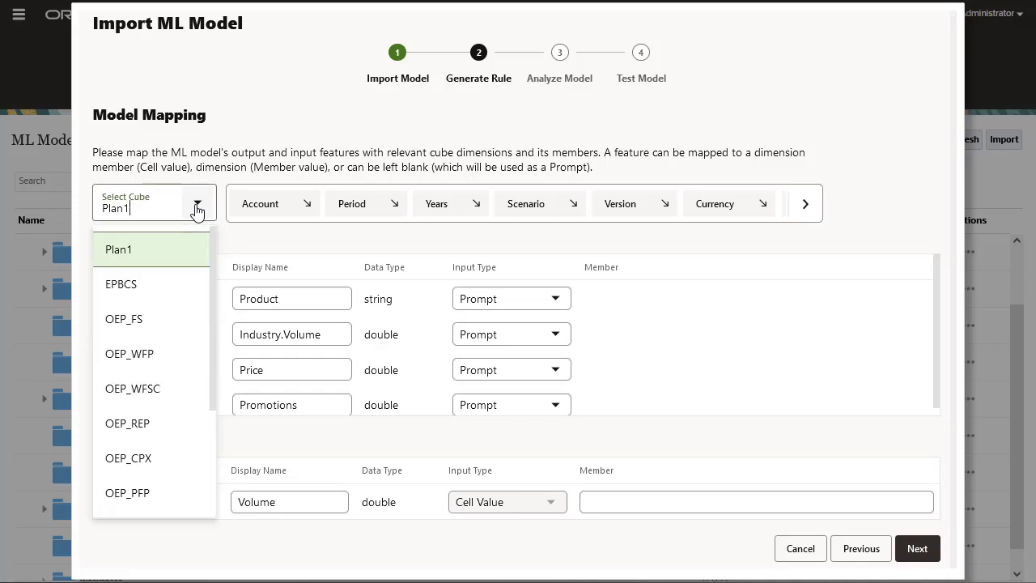
pyautogui.click(123, 317)
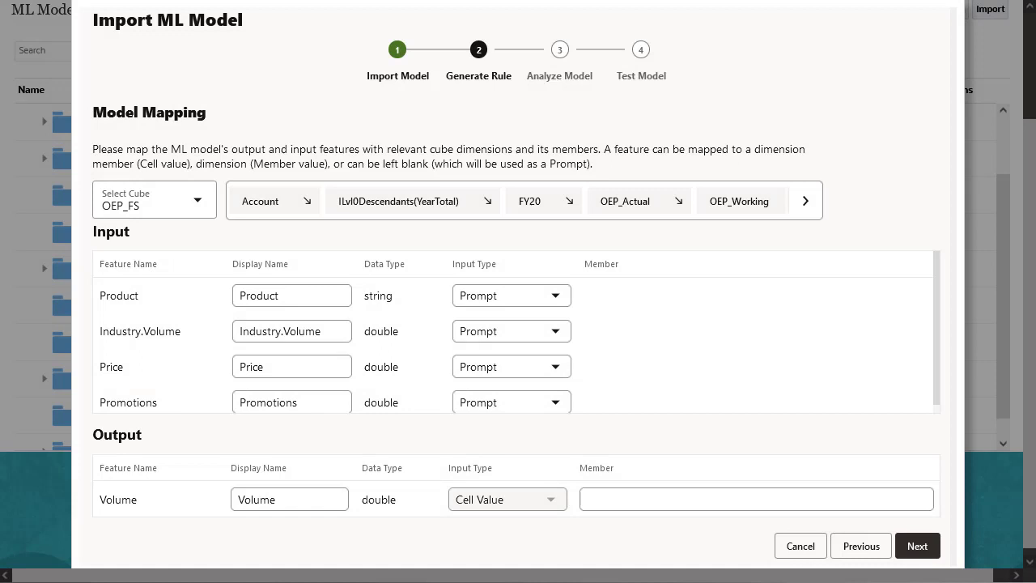
pyautogui.moveTo(636, 302)
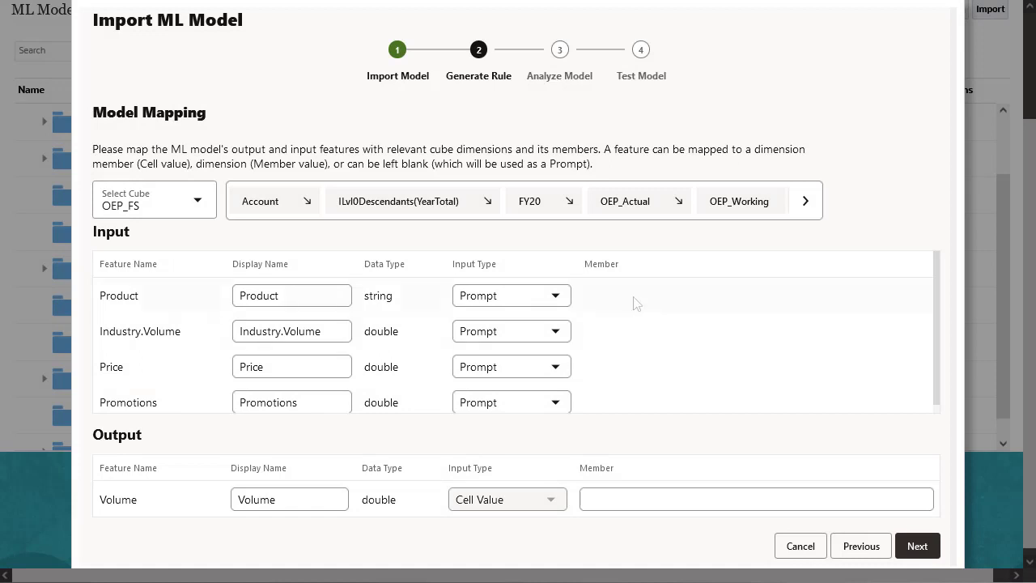
# Map Product as Member and Industry.Volume, Price, Promotions, Volume as Cell Value accounts.
pyautogui.click(512, 294)
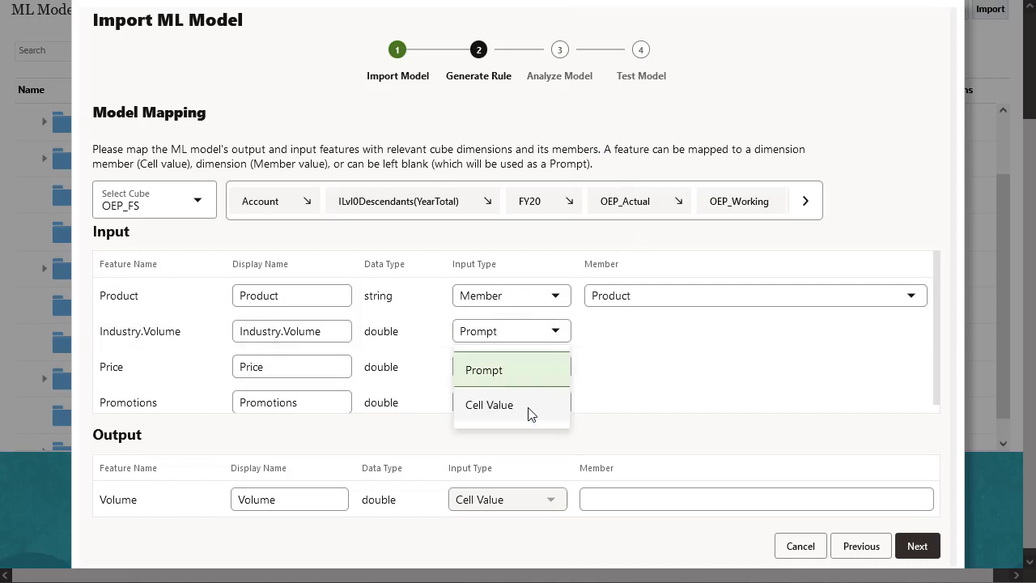
pyautogui.click(488, 404)
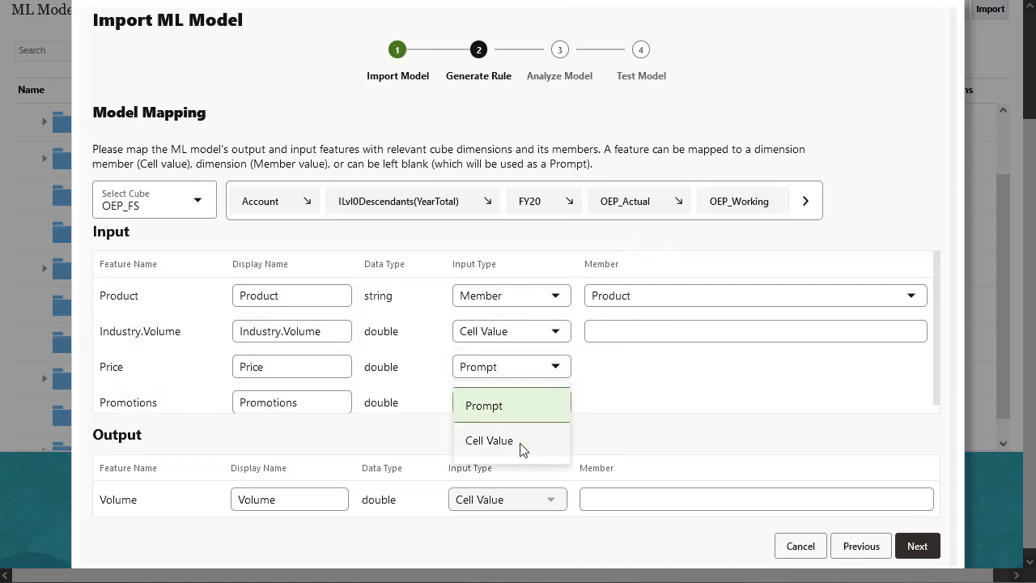
pyautogui.click(488, 440)
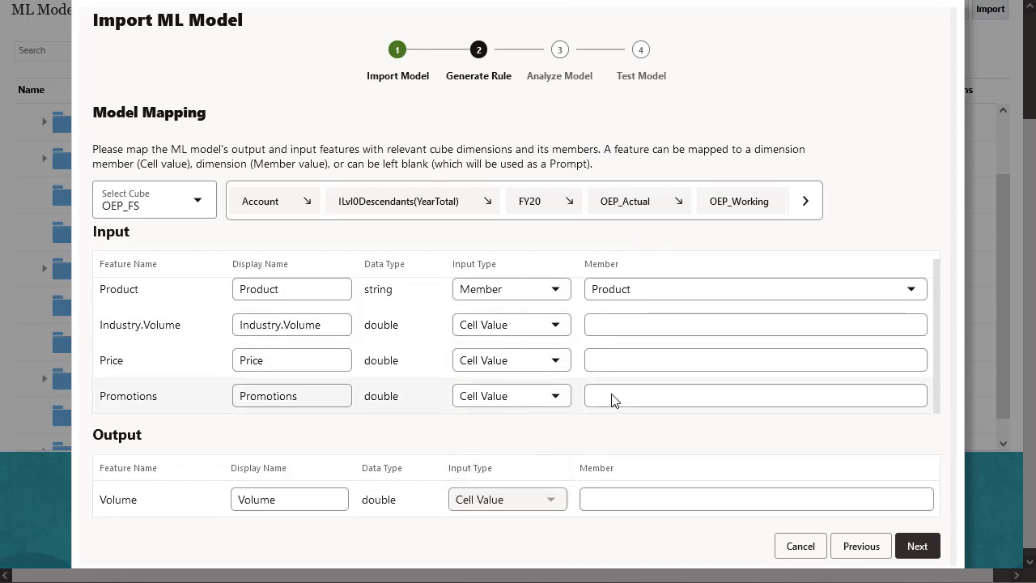
pyautogui.click(306, 200)
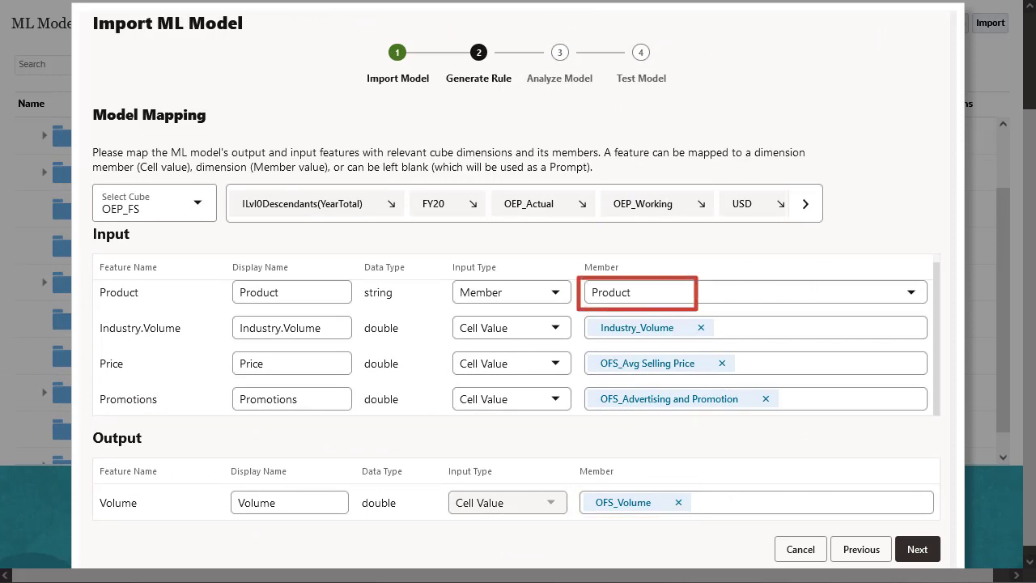
pyautogui.click(753, 327)
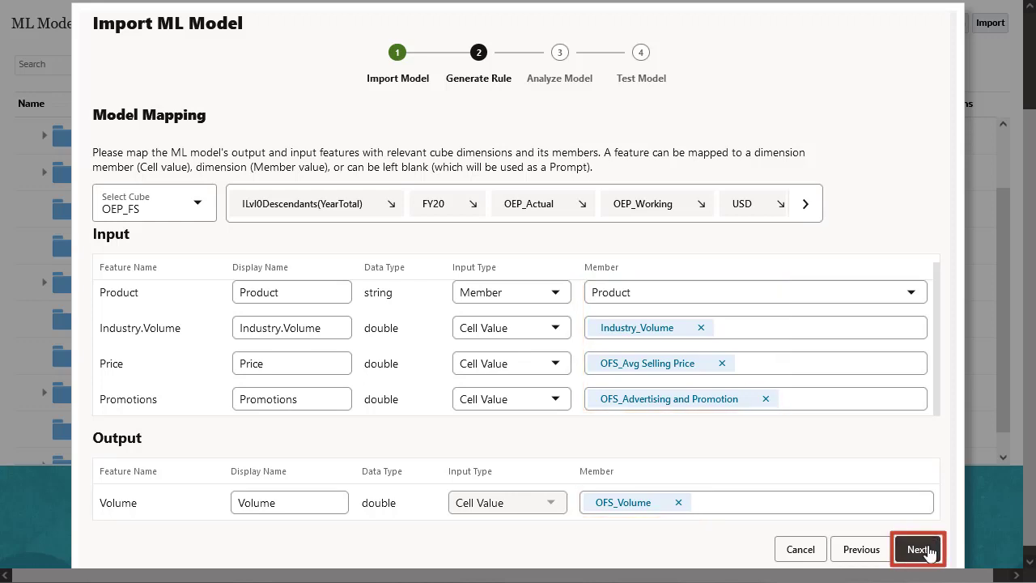
# Review regression coefficients on logarithmic then linear scale, and proceed to Test Model.
pyautogui.click(918, 548)
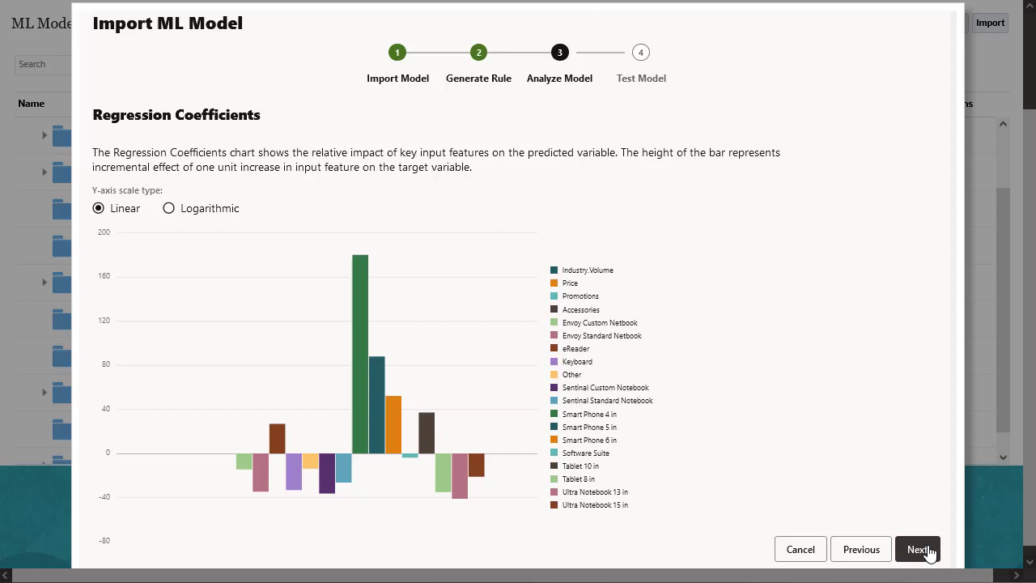
pyautogui.moveTo(185, 213)
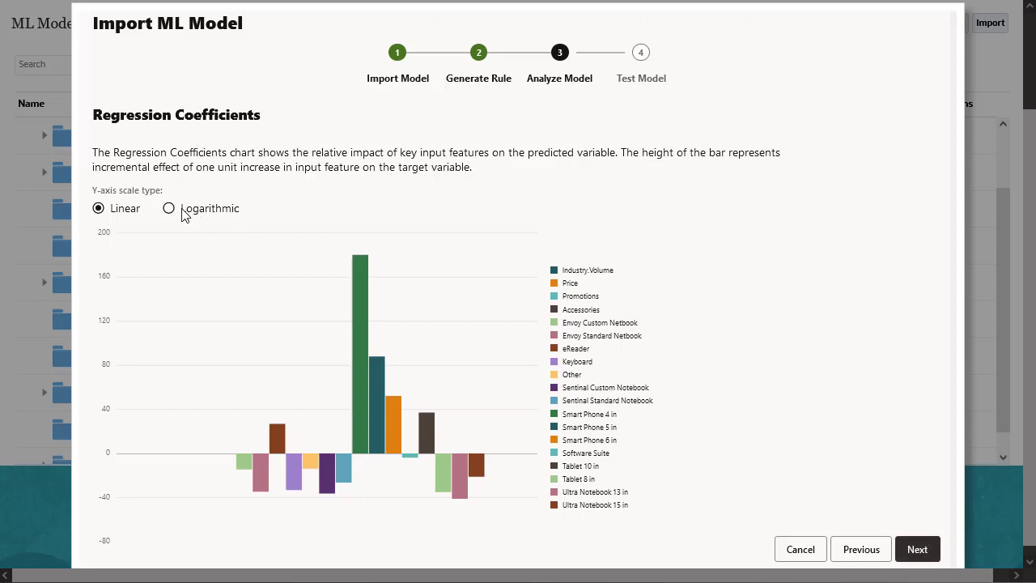
pyautogui.click(169, 207)
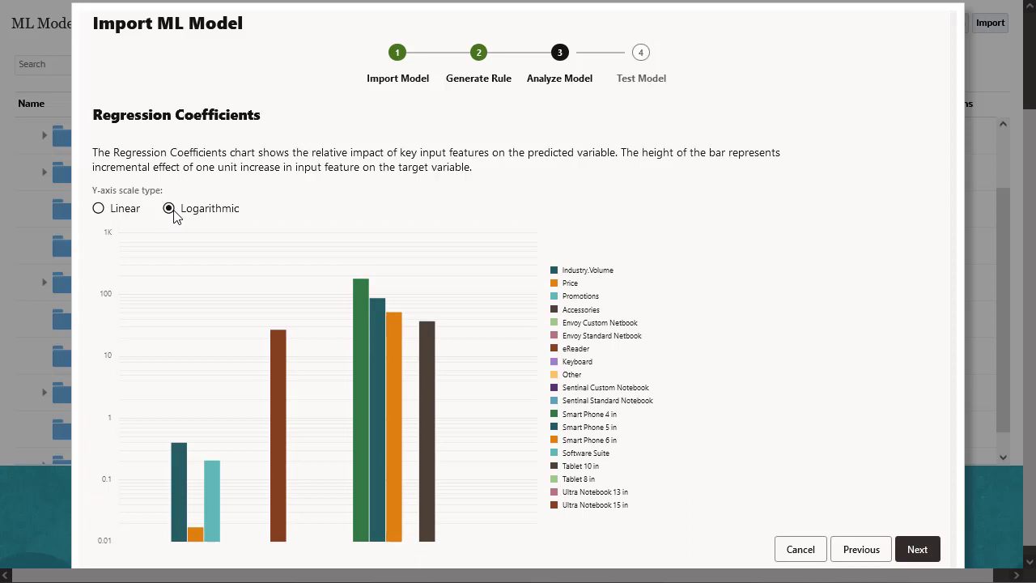
pyautogui.moveTo(97, 207)
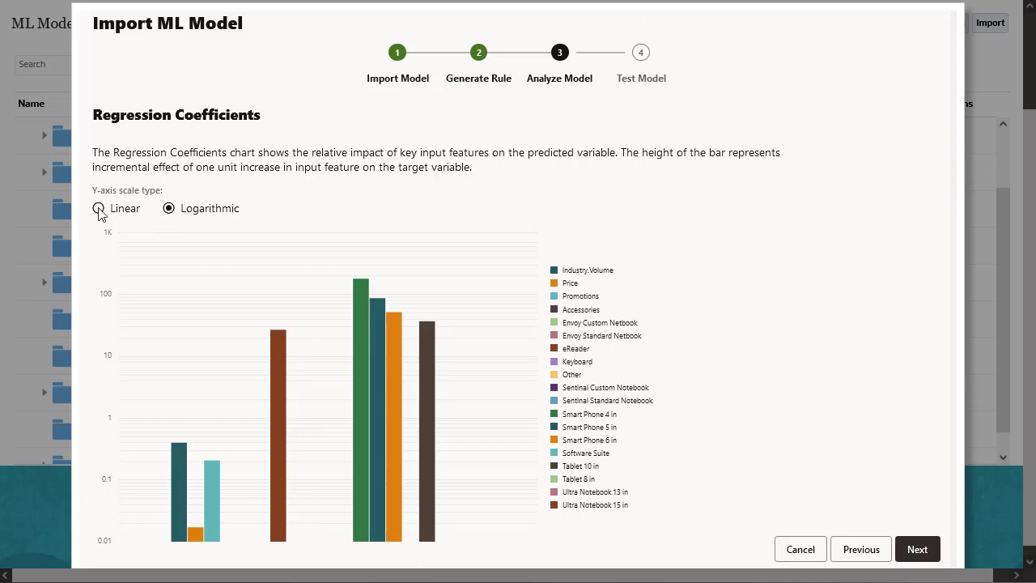
pyautogui.click(98, 207)
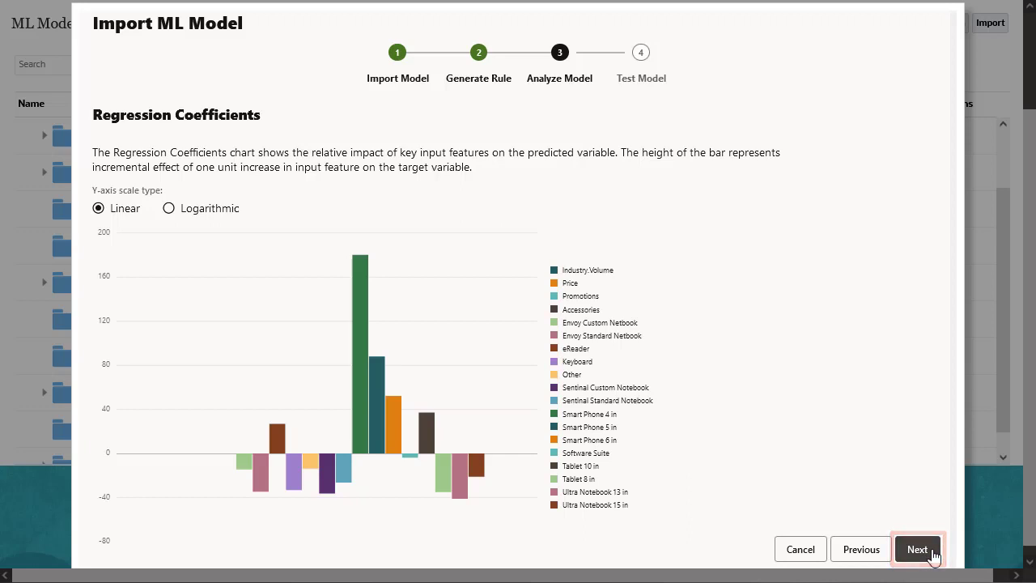
pyautogui.click(916, 548)
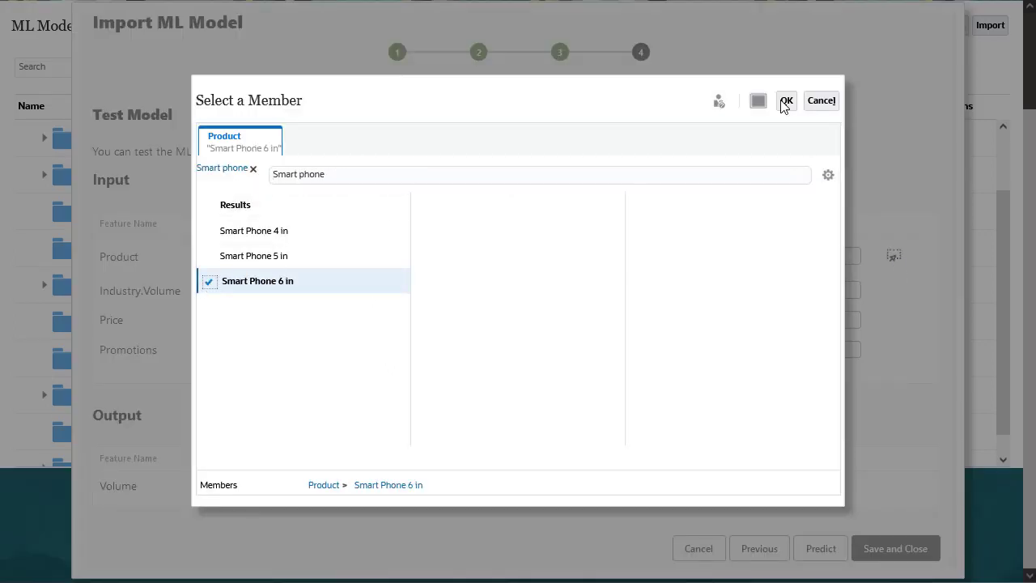
# Predict volume for Smart Phone 6 in, then save the model and confirm rule creation.
pyautogui.click(785, 100)
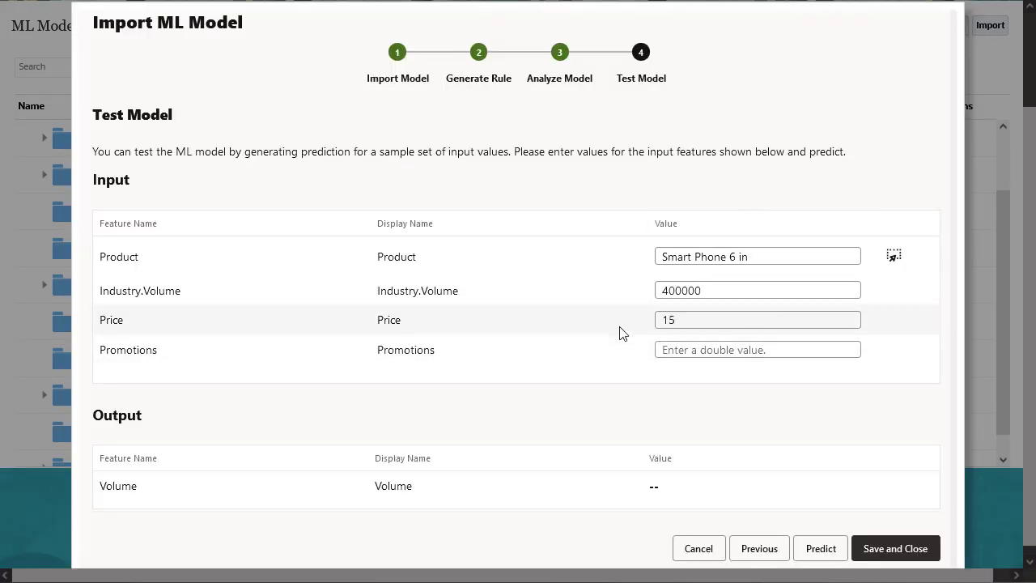
pyautogui.click(819, 547)
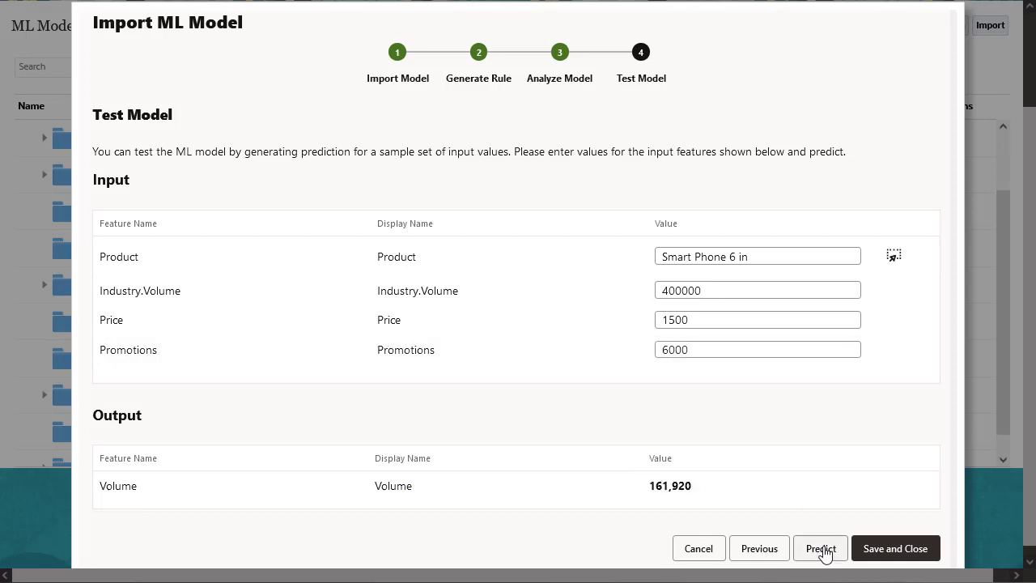
pyautogui.click(895, 547)
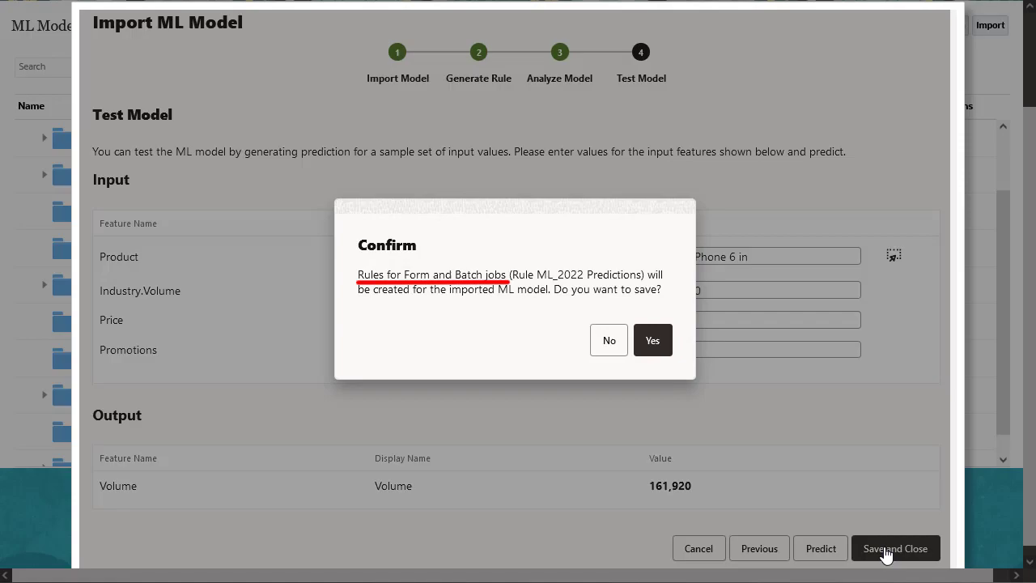
pyautogui.click(653, 340)
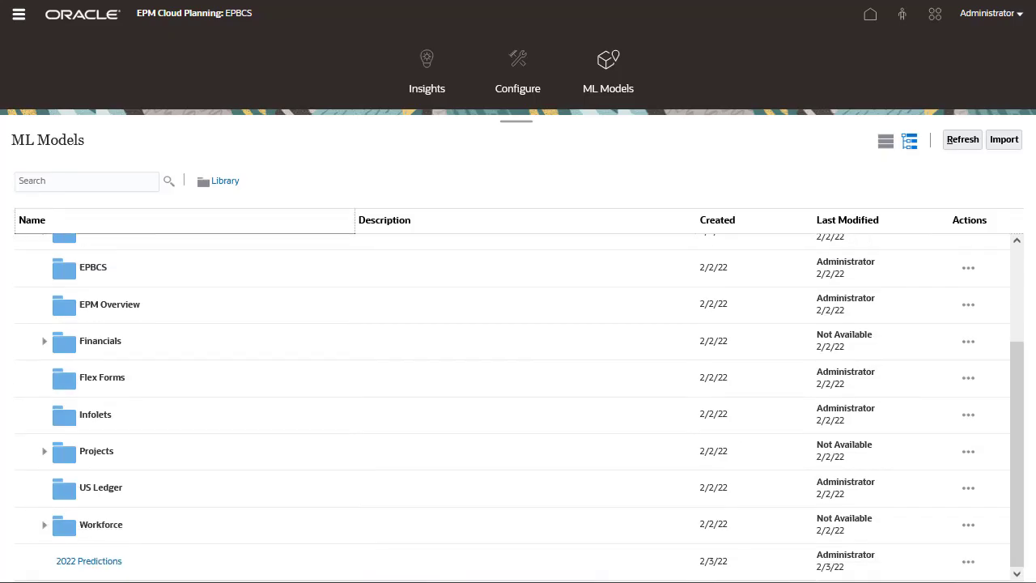
# In Calculation Manager, open the ML_2022 Predictions_Form Groovy rule under OEP_FS.
pyautogui.click(20, 13)
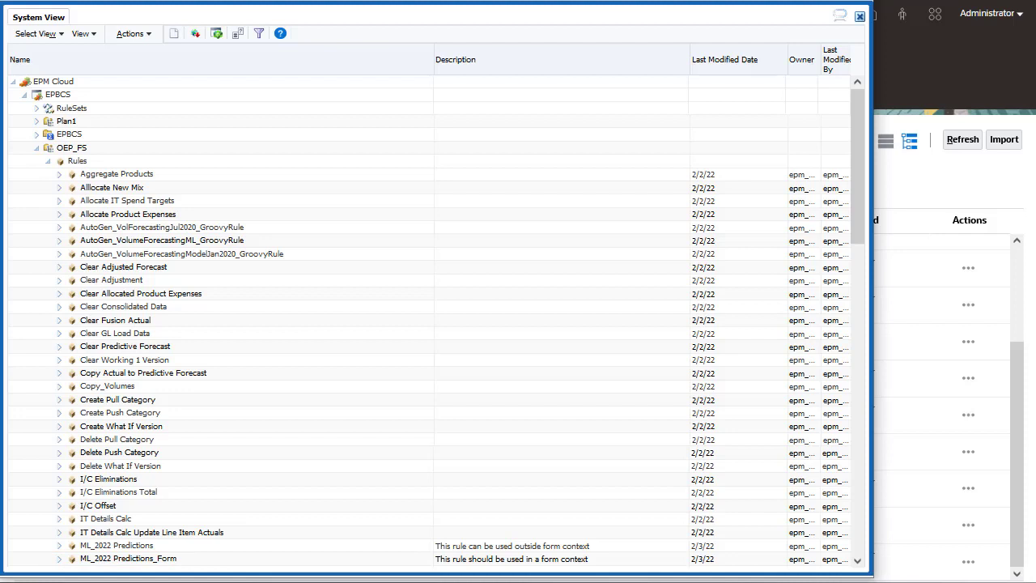
pyautogui.click(116, 544)
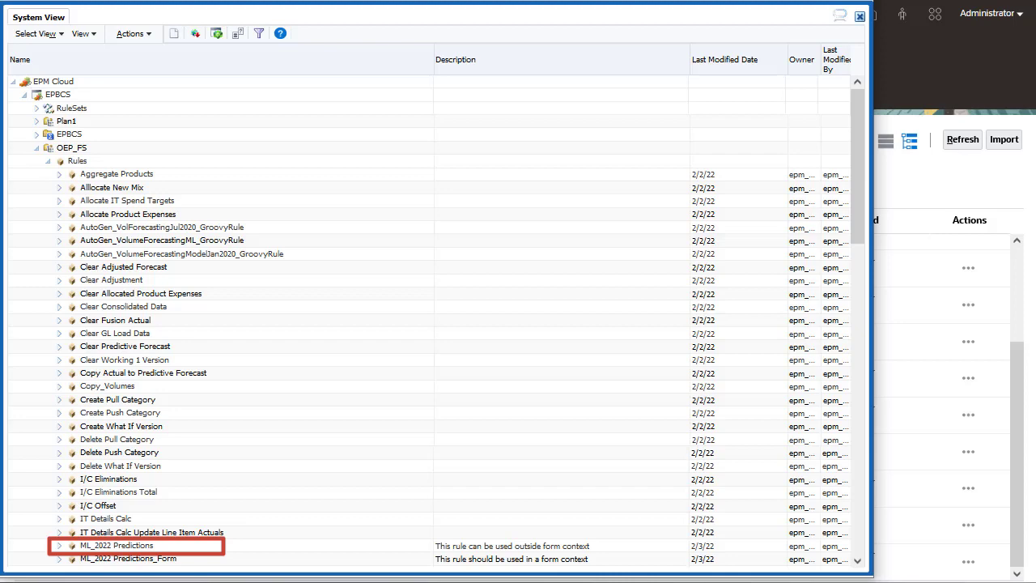
pyautogui.click(128, 559)
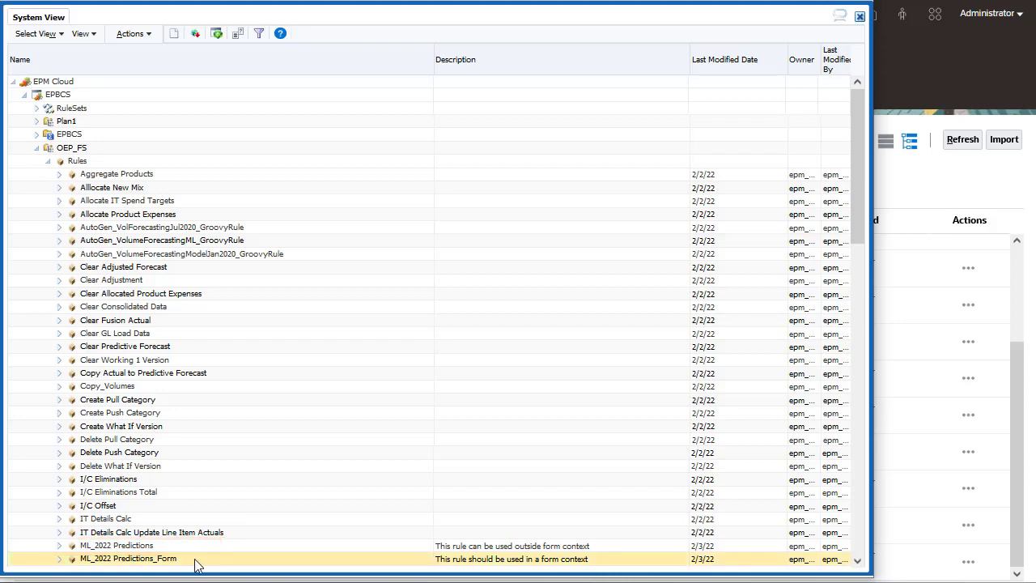
pyautogui.doubleClick(128, 558)
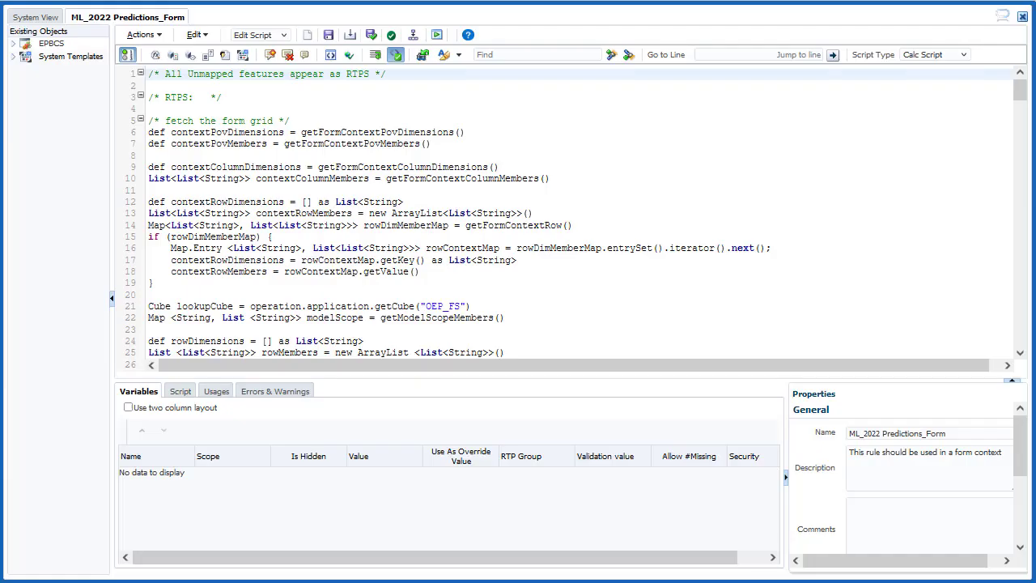